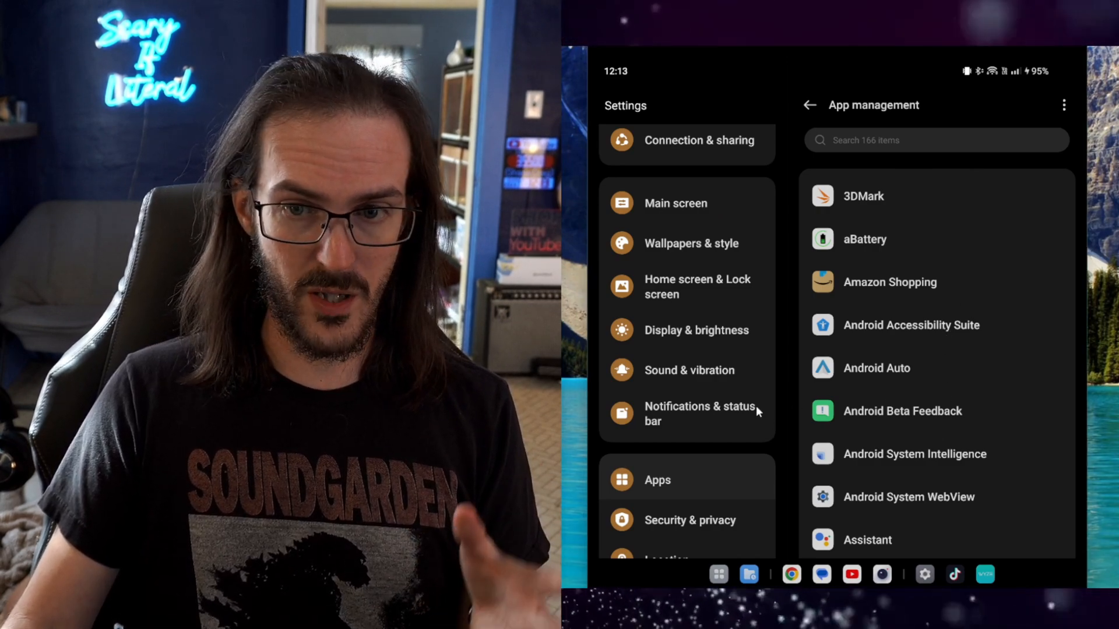
- Search installed apps for 'meta' and open Meta App Installer's app info
scroll("down", 3)
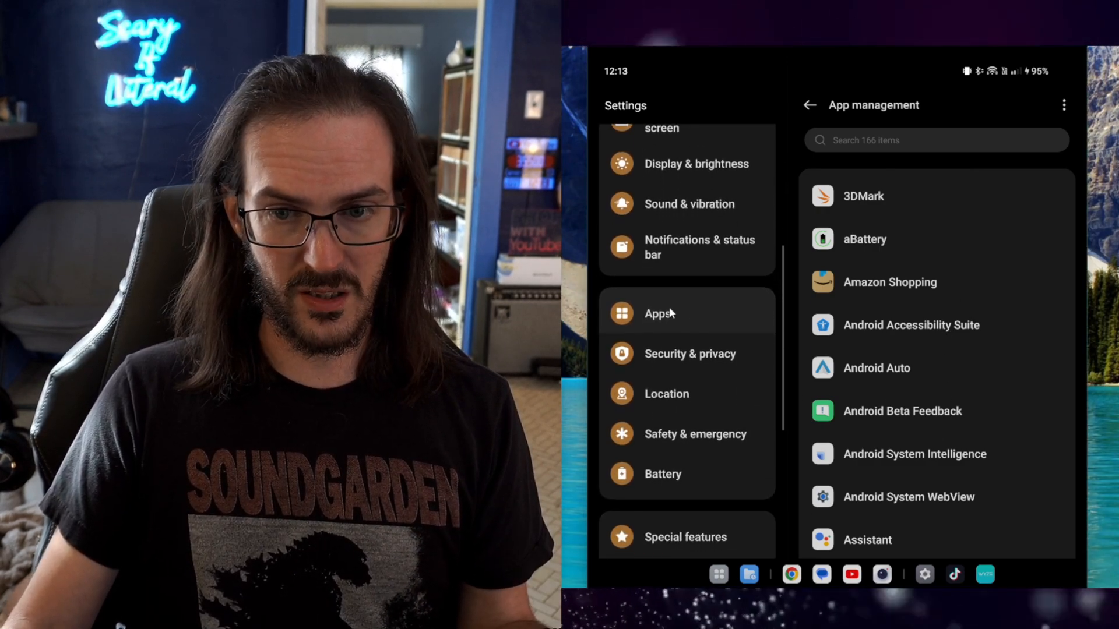
left_click(927, 140)
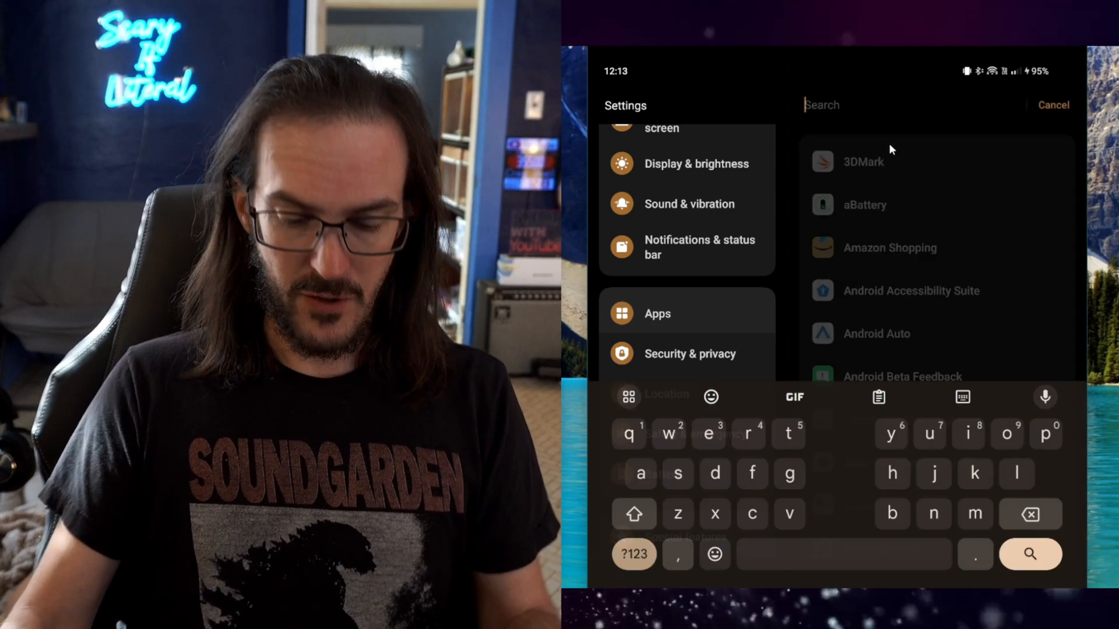
type("meta")
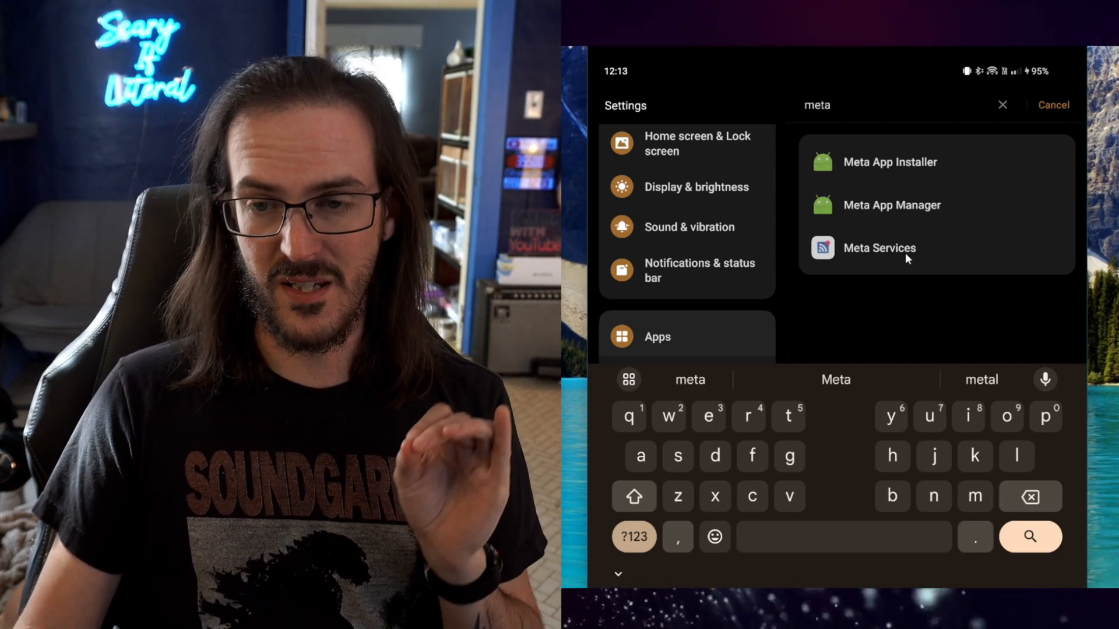
left_click(880, 248)
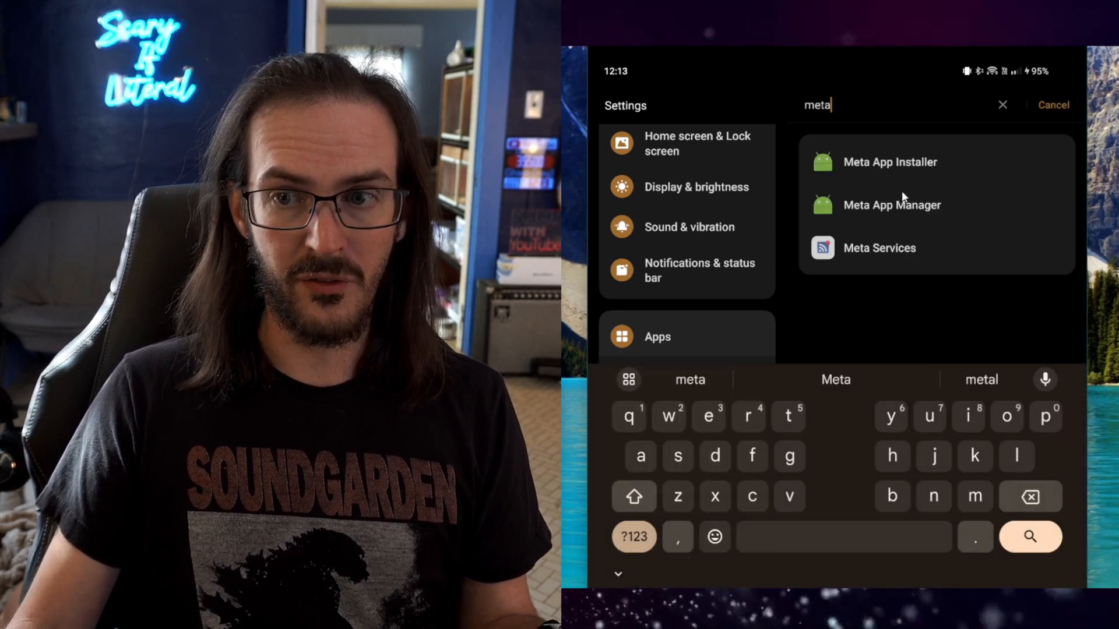
left_click(892, 162)
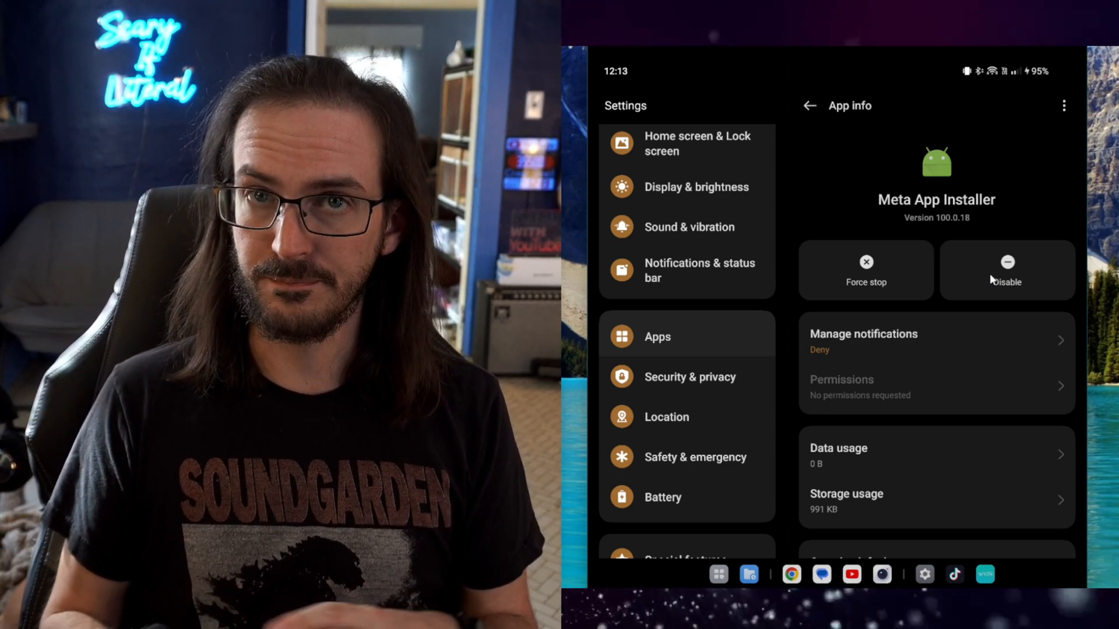
- Open Developer options from the Additional settings section
scroll("down", 3)
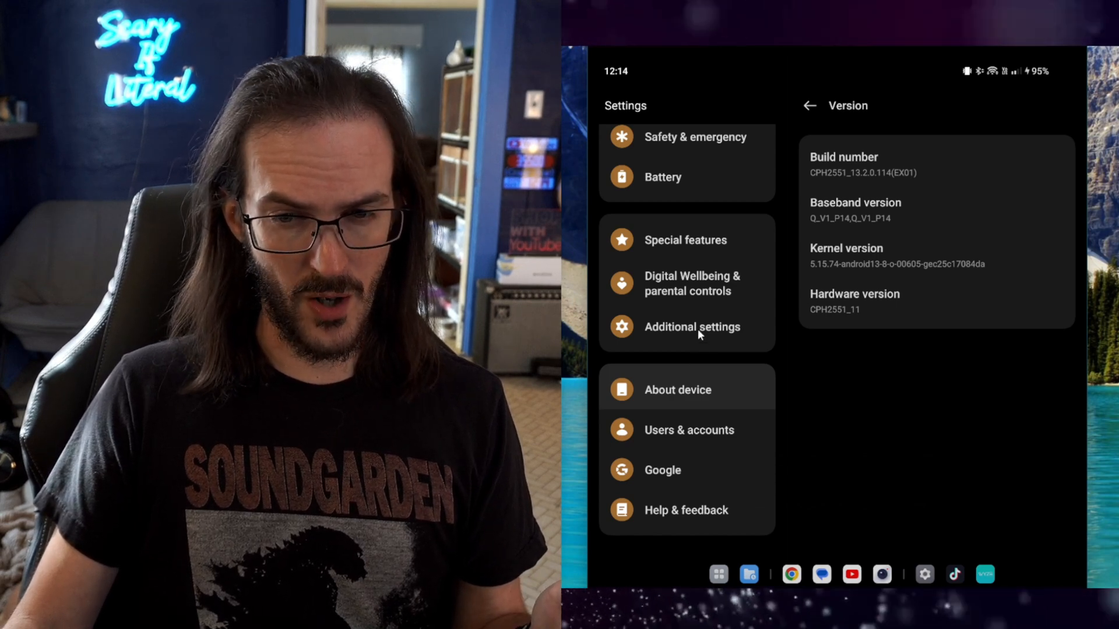
left_click(690, 327)
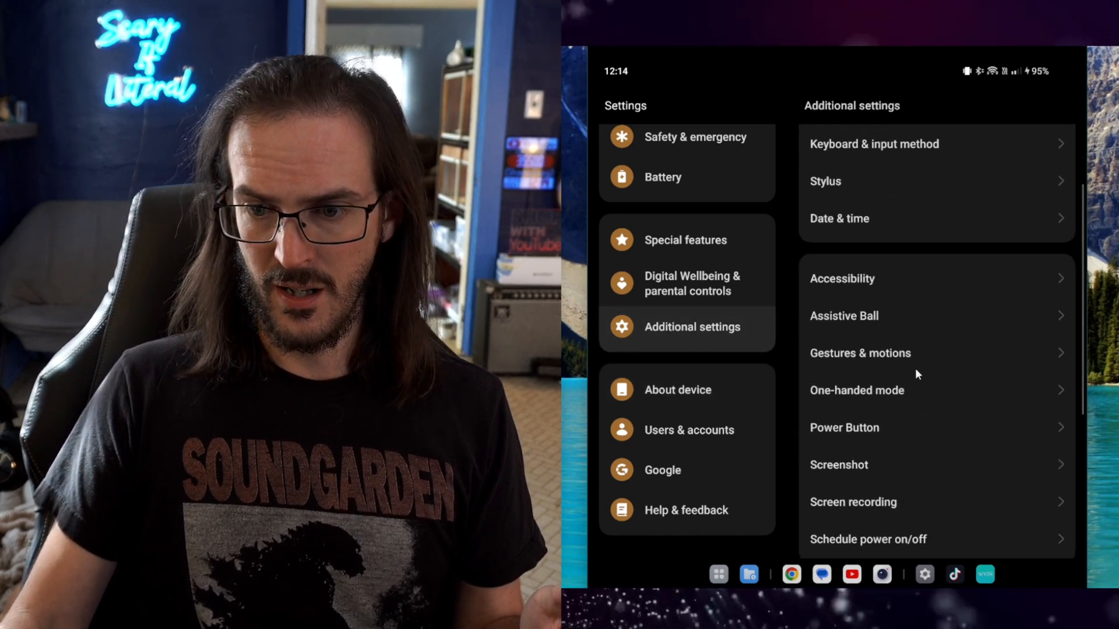
scroll("down", 3)
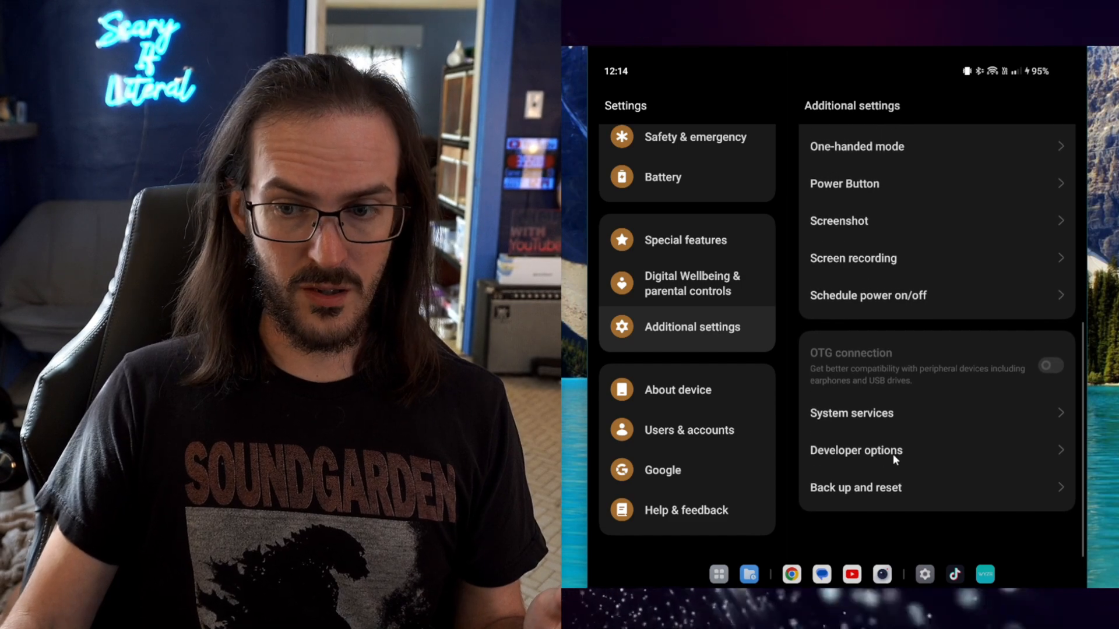
left_click(855, 451)
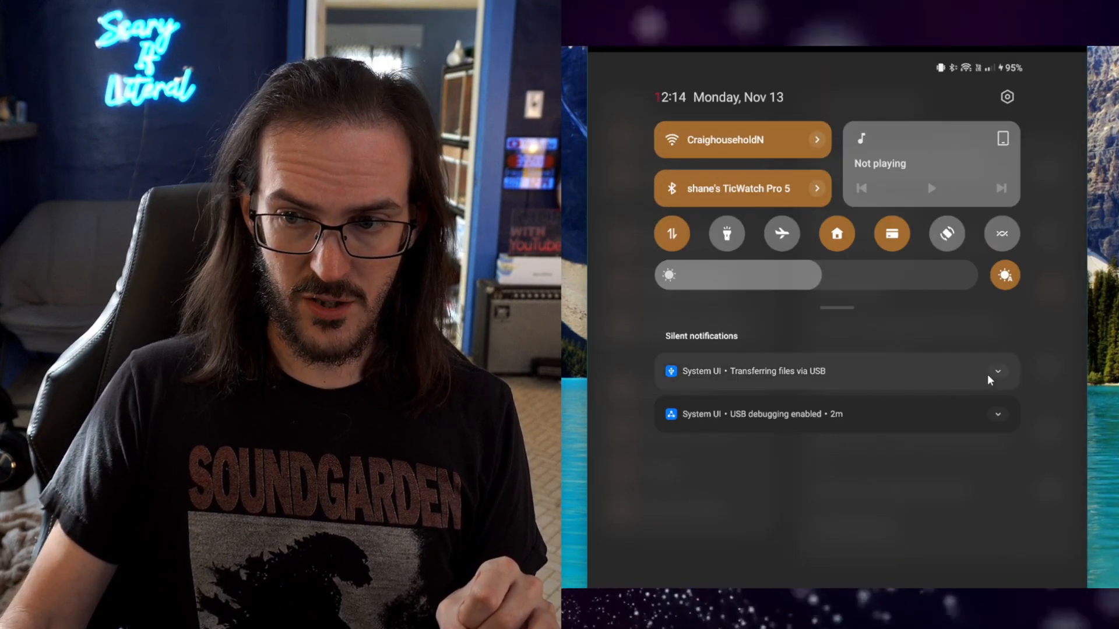
left_click(997, 371)
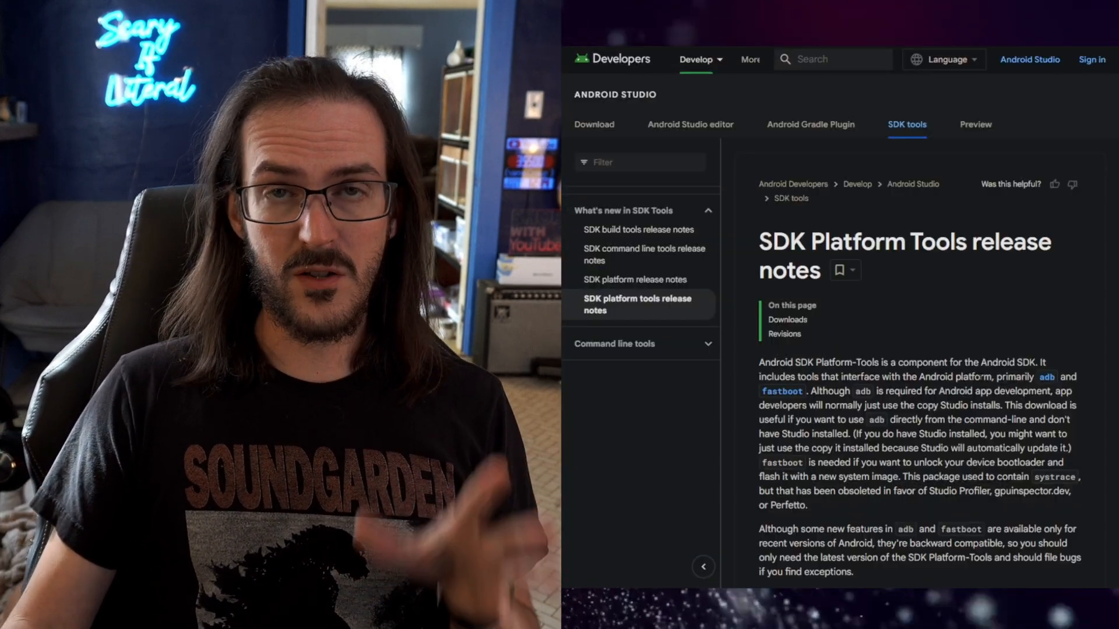
- Scroll down to the Platform-Tools Downloads section for Windows, Mac and Linux
scroll("down", 3)
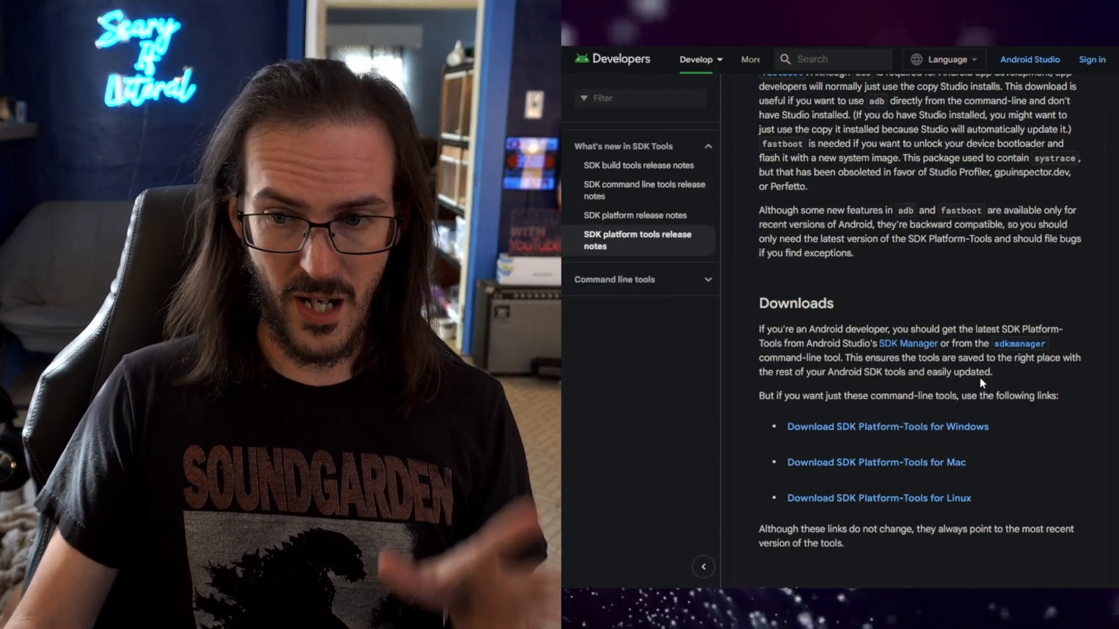
scroll("down", 3)
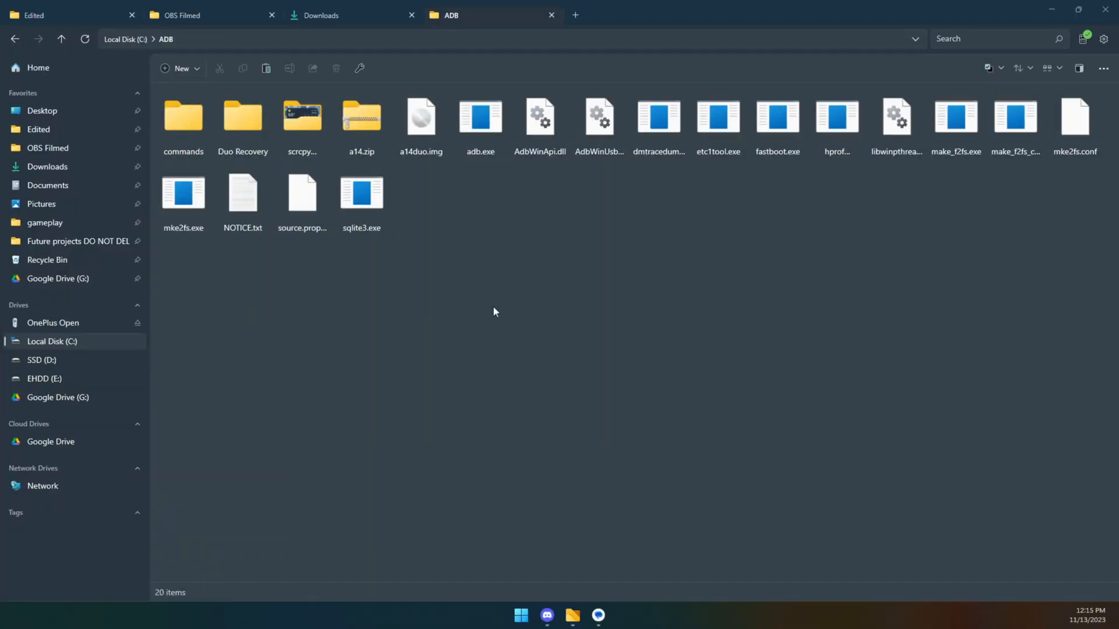
- Launch Command Prompt from the C:\ADB folder's address bar
left_click(242, 116)
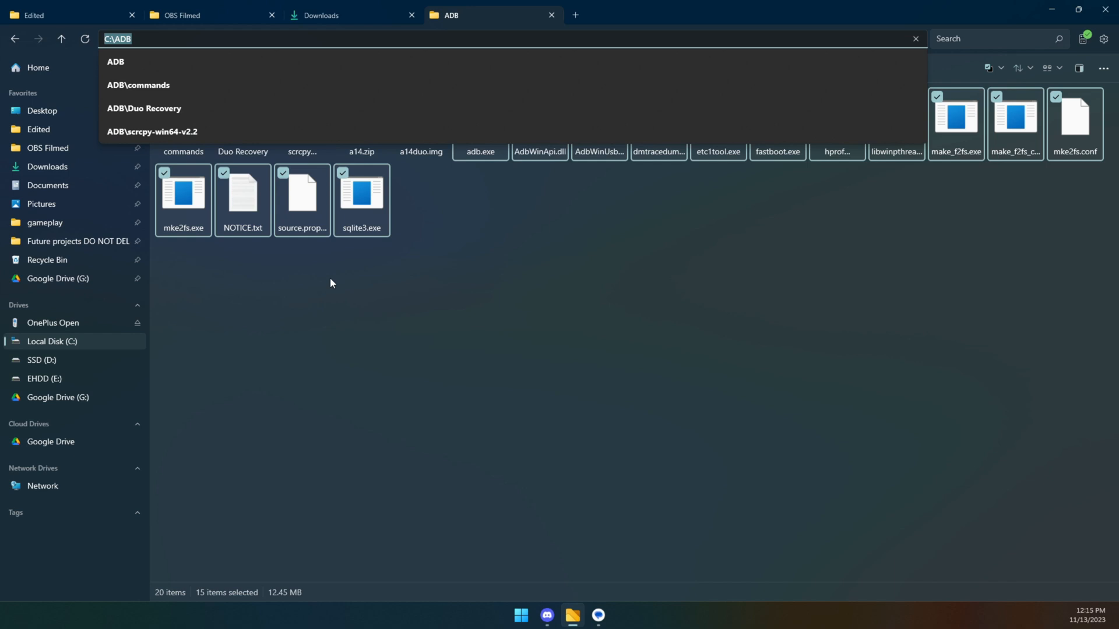
left_click(328, 283)
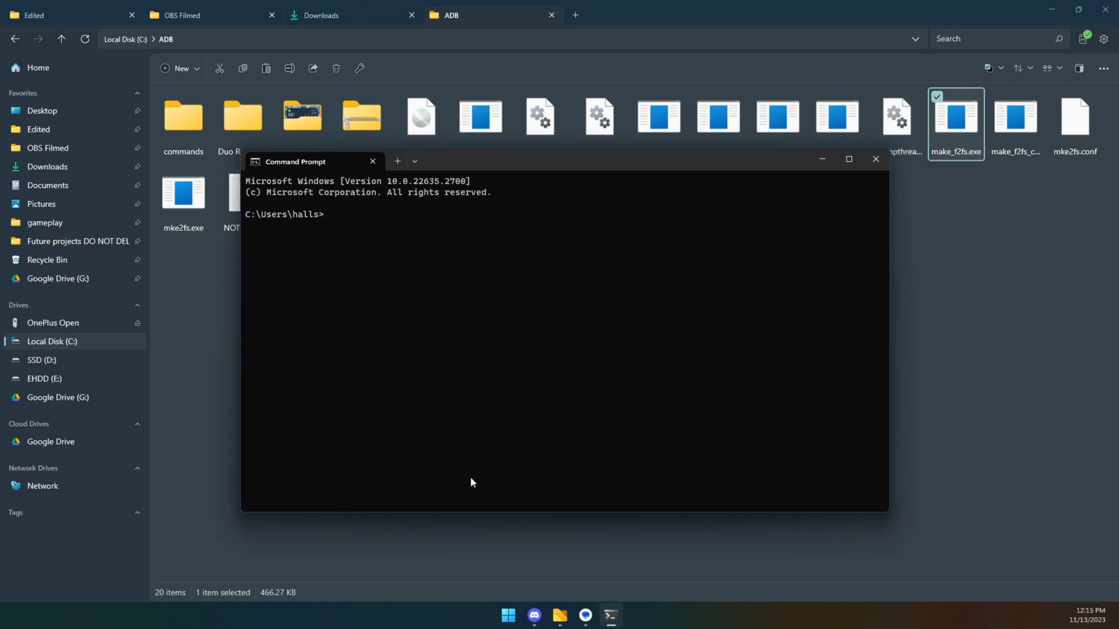
mouse_move(318, 298)
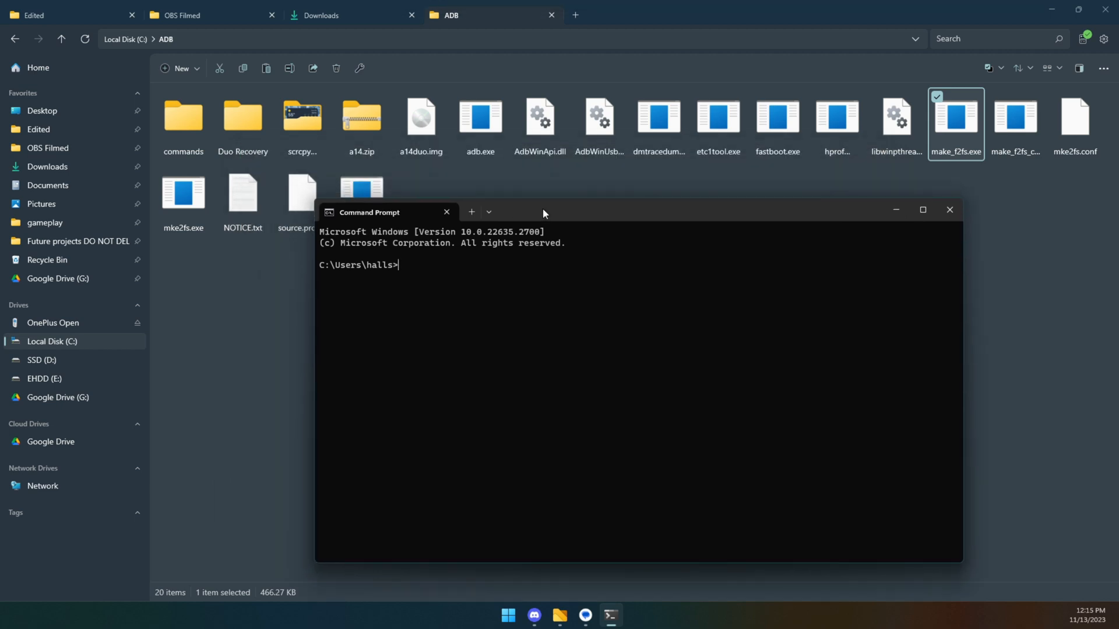
- Change to c:/adb, list attached devices, and start an adb shell
type("cd c:")
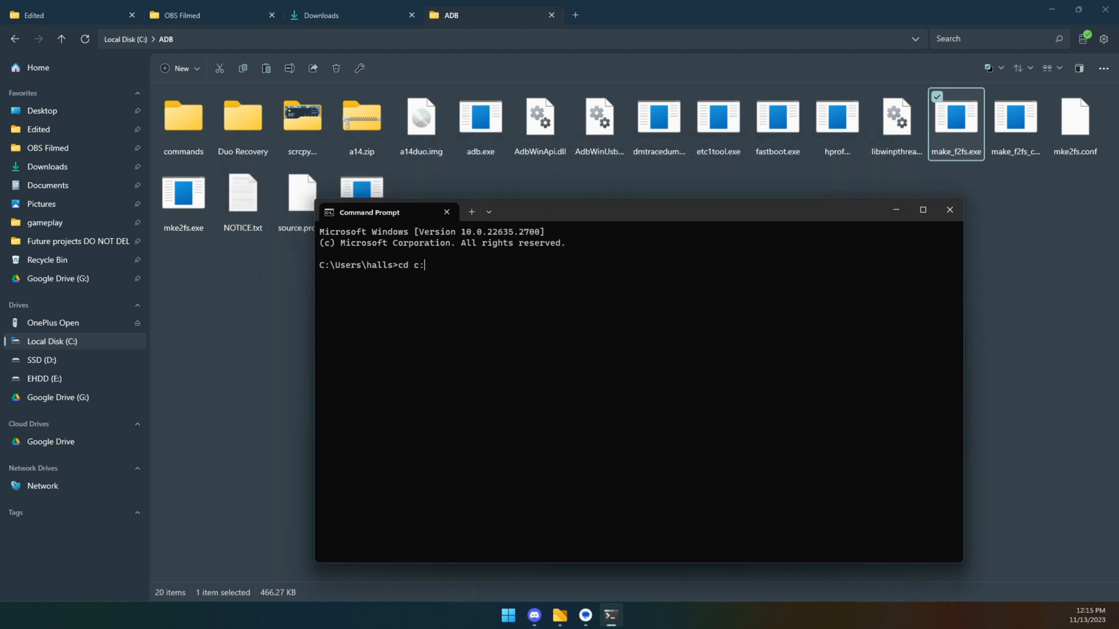
type("/adb")
type("adb devices")
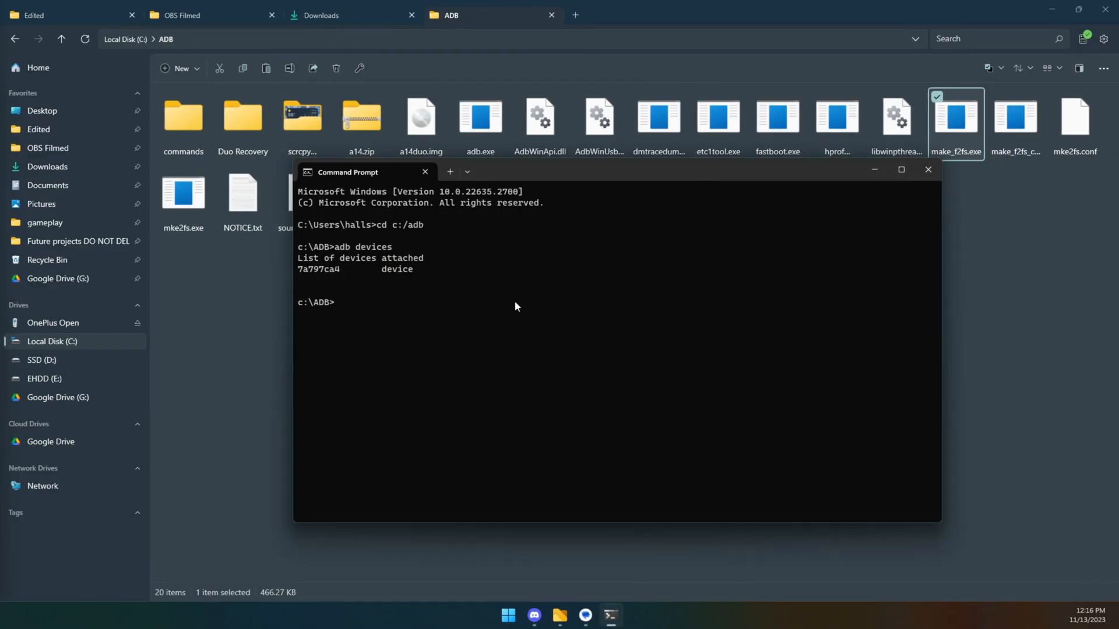
type("pm list packages")
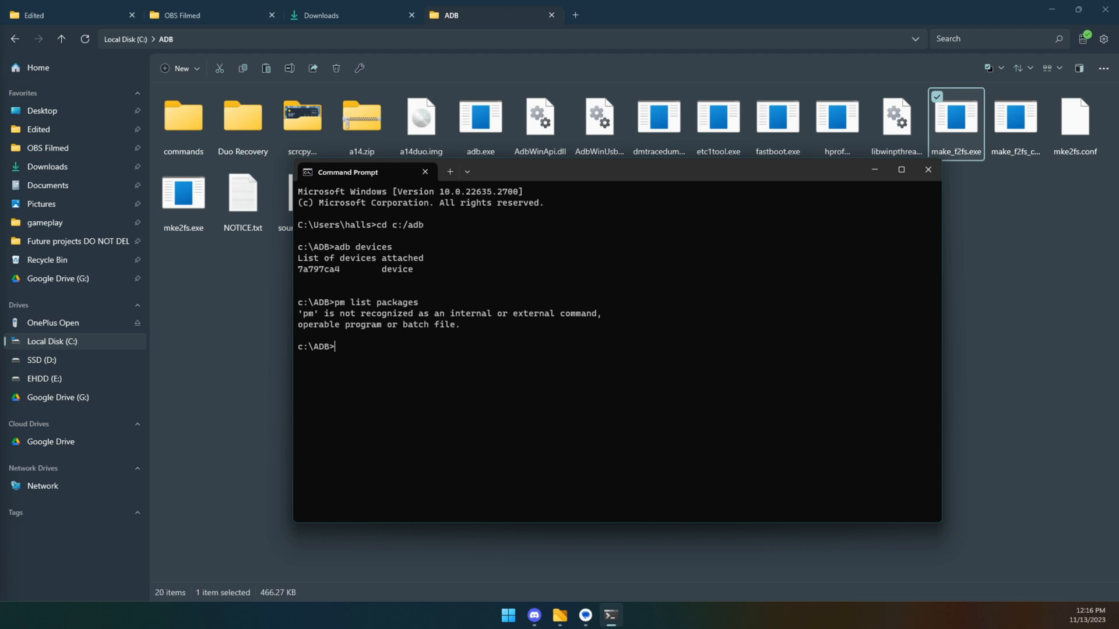
type("adb shel")
type("pm")
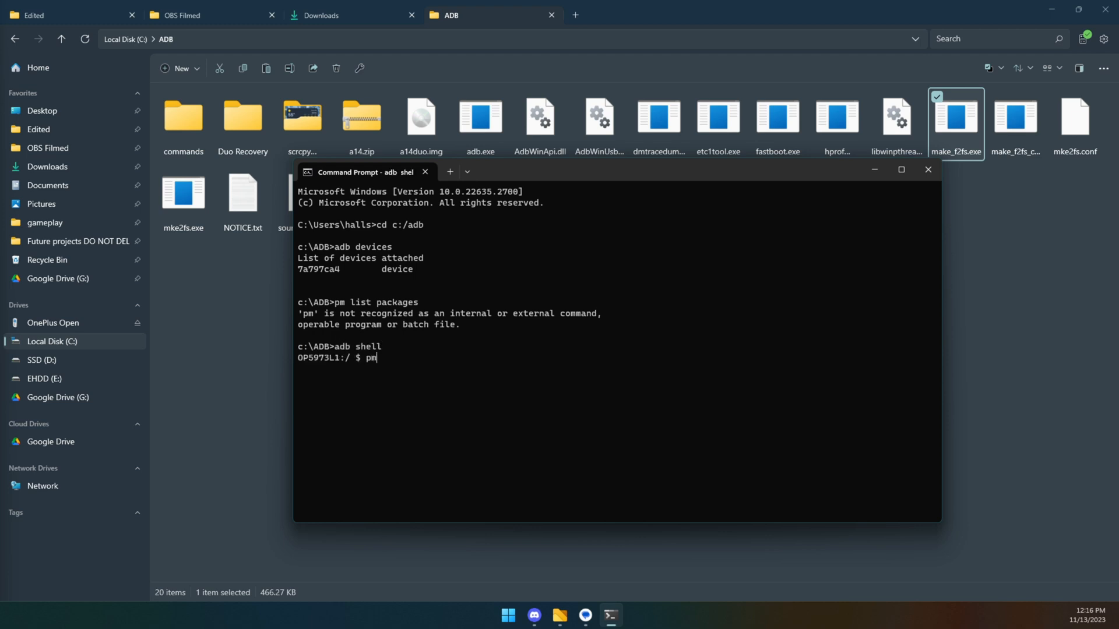
- List the phone's packages, filter with grep meta, and locate com.facebook.system
type("list packag")
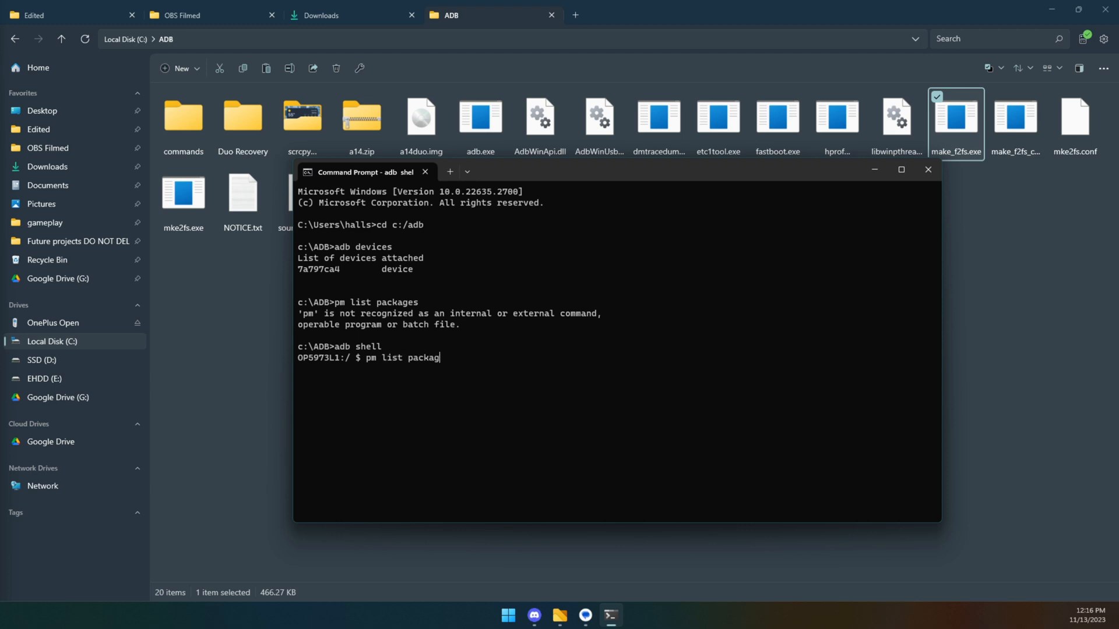
key("enter")
type("pm ;l")
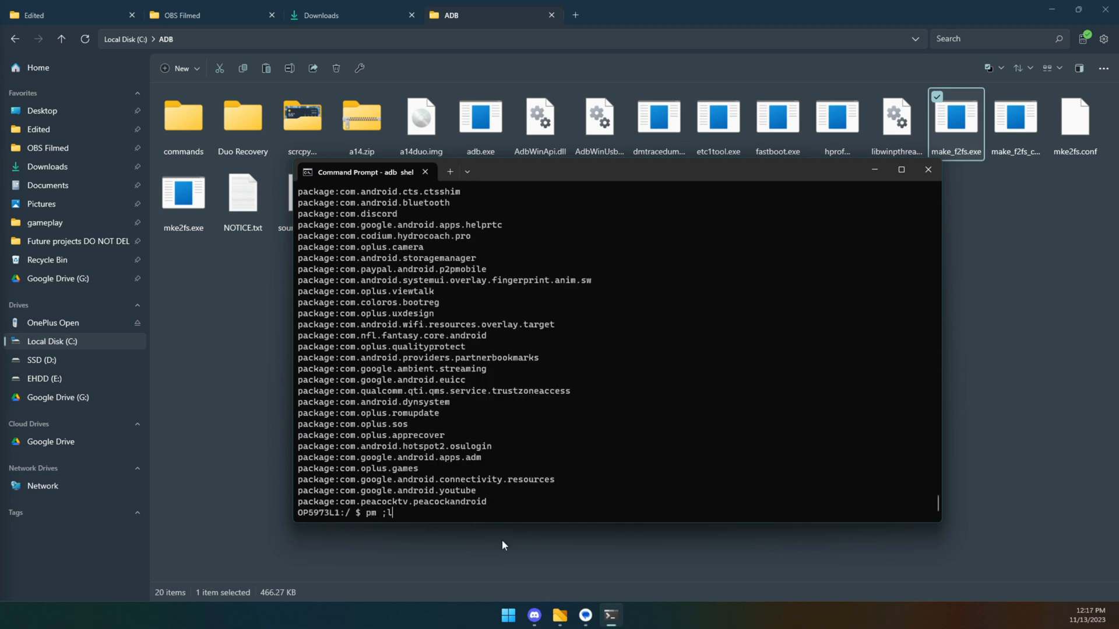
type("ist packages |")
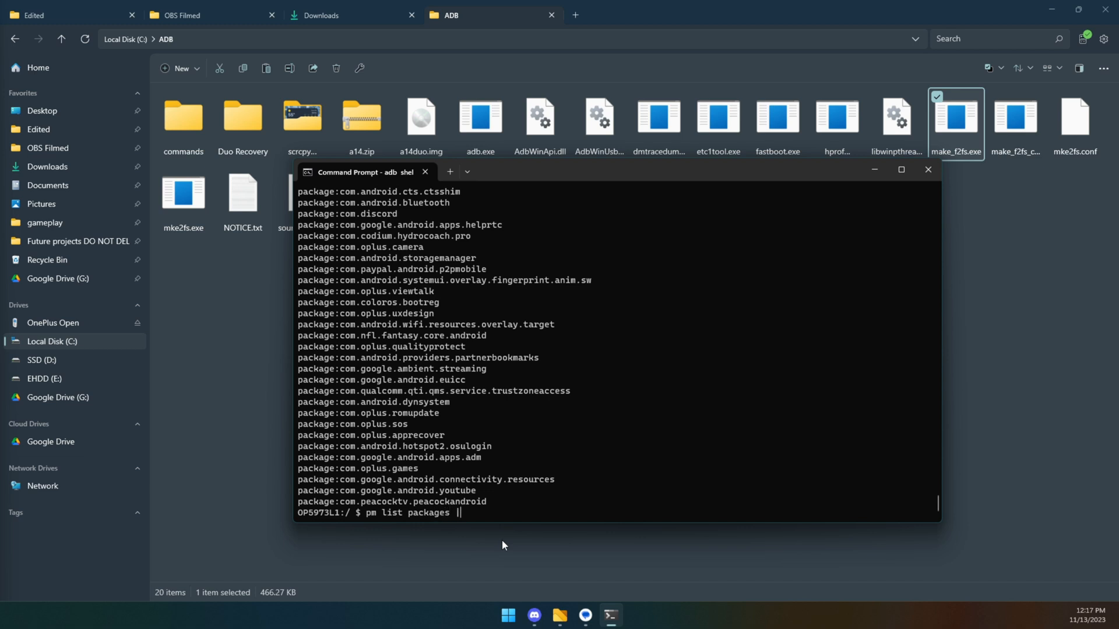
type("grep meta")
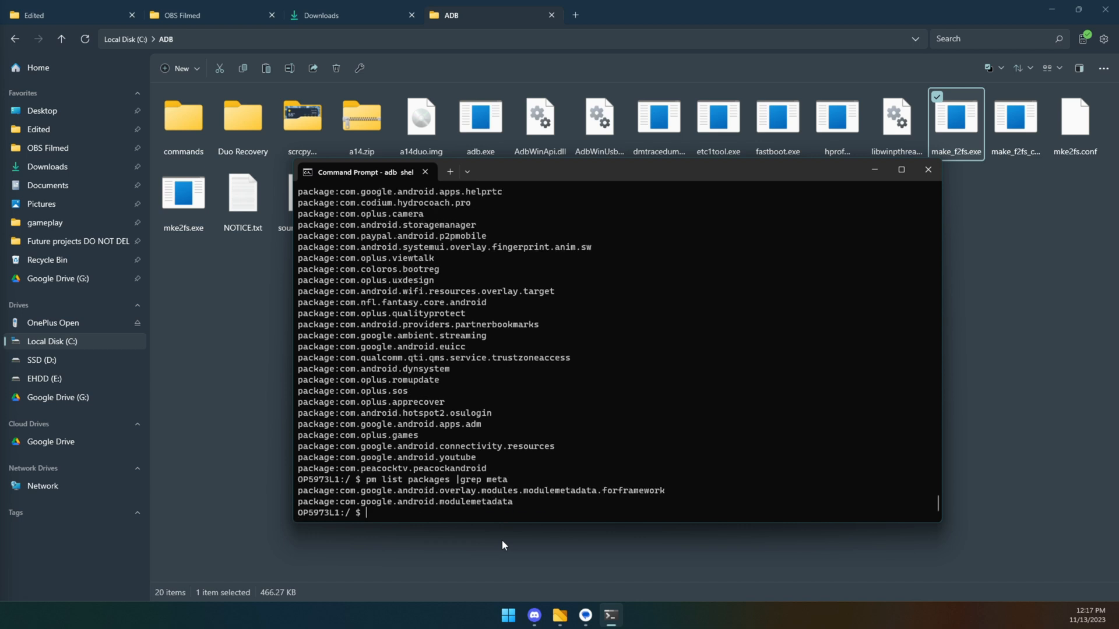
mouse_move(518, 509)
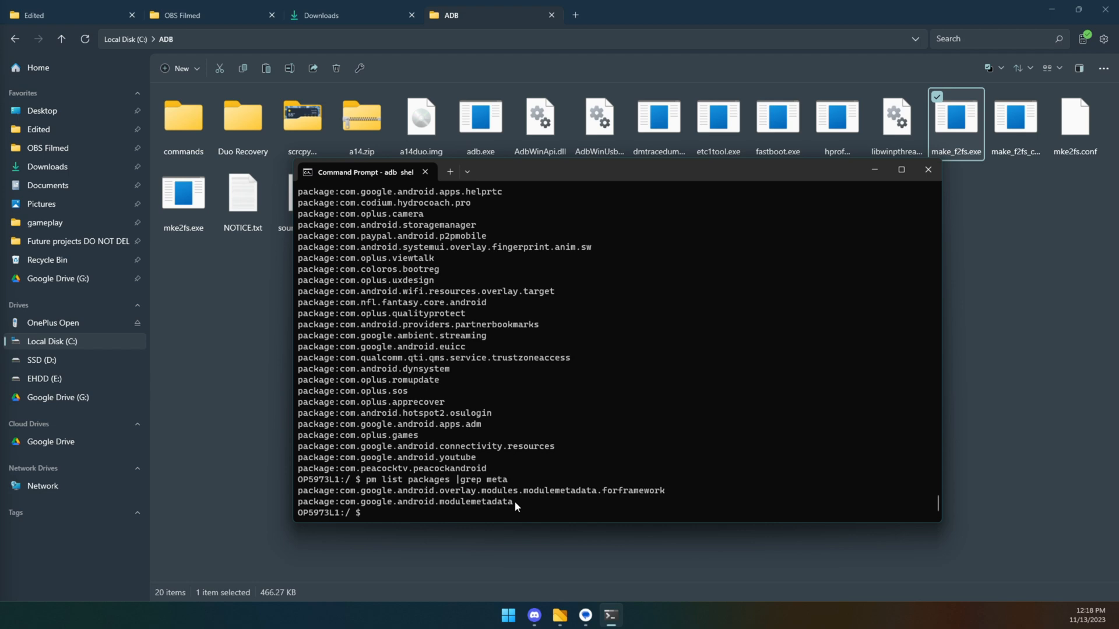
left_click_drag(299, 490, 517, 502)
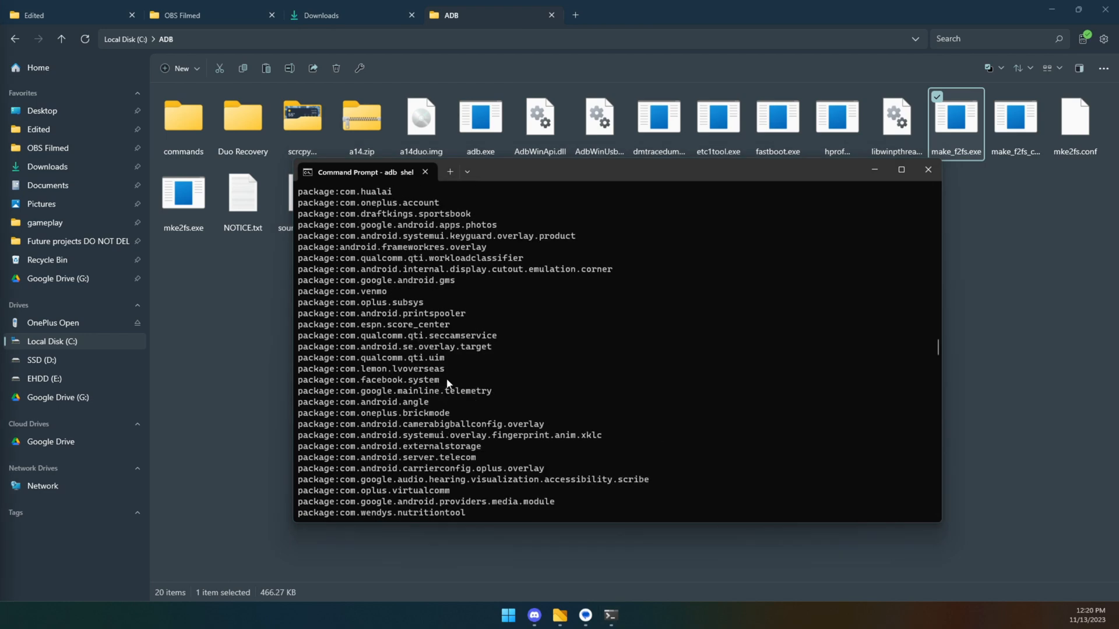
- Uninstall com.facebook.system with adb uninstall from c:\ADB, getting Success
double_click(371, 379)
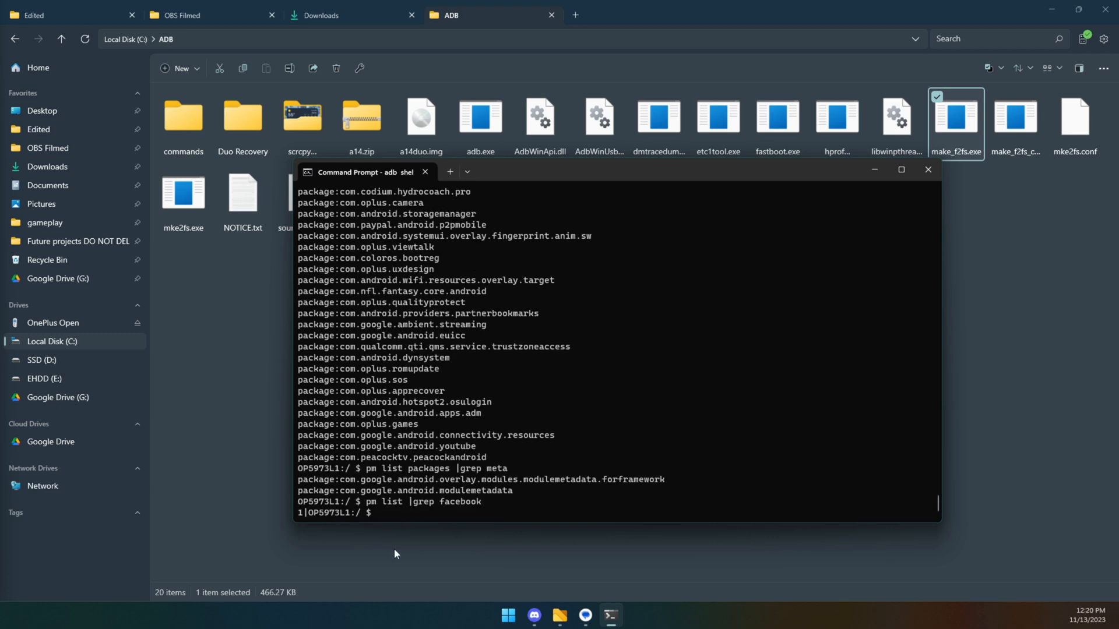
type("adbn")
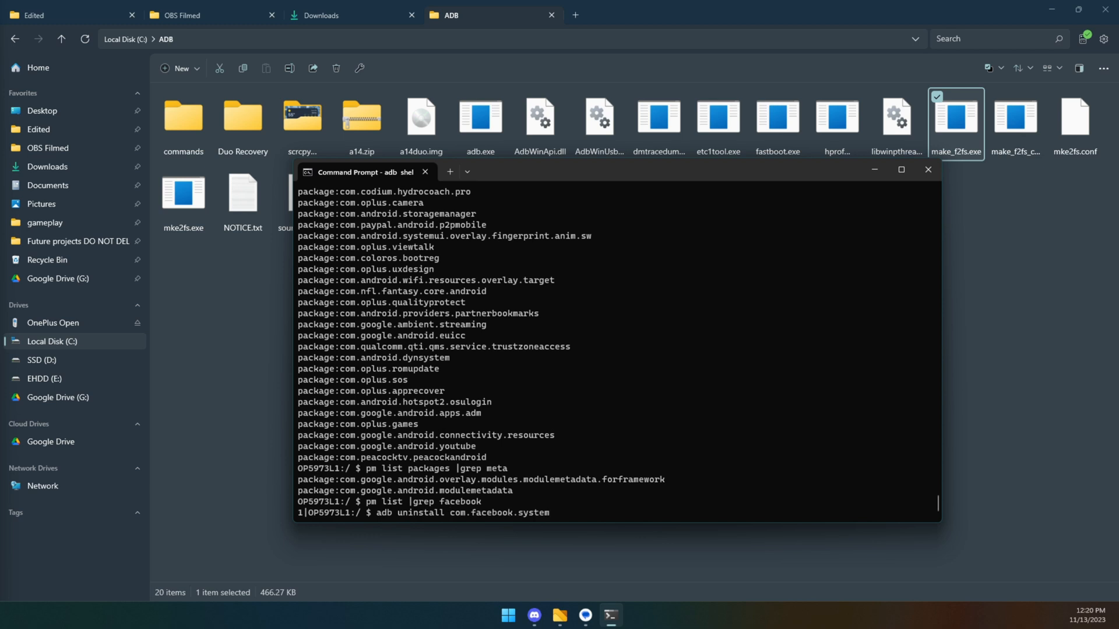
key("Return")
type("exit")
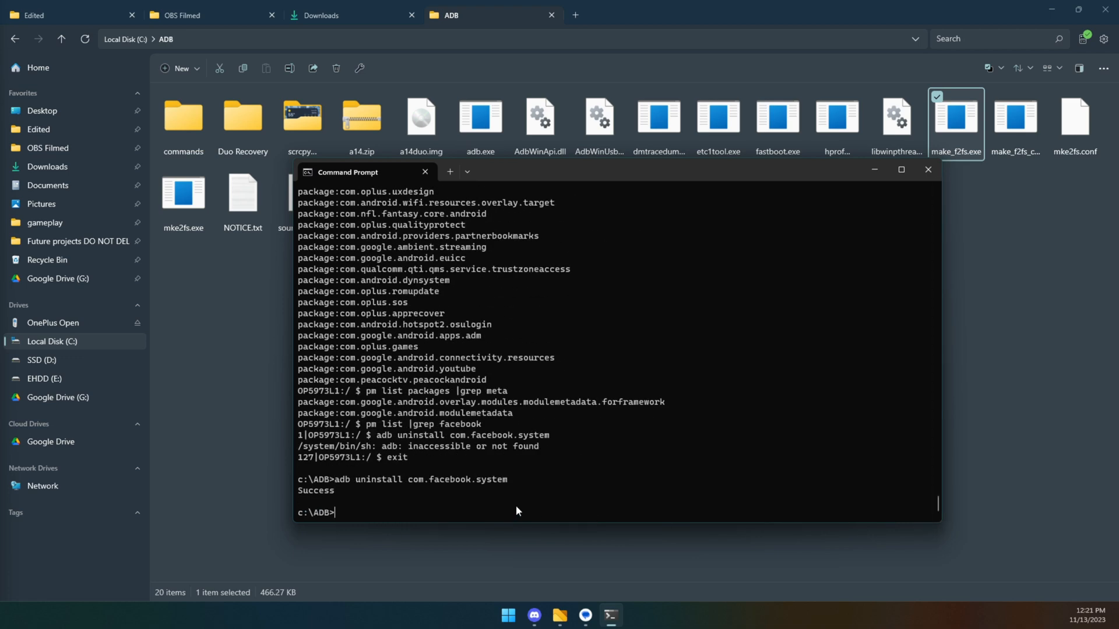
- Run adb uninstall com.facebook.appmanager
type("adb uninst")
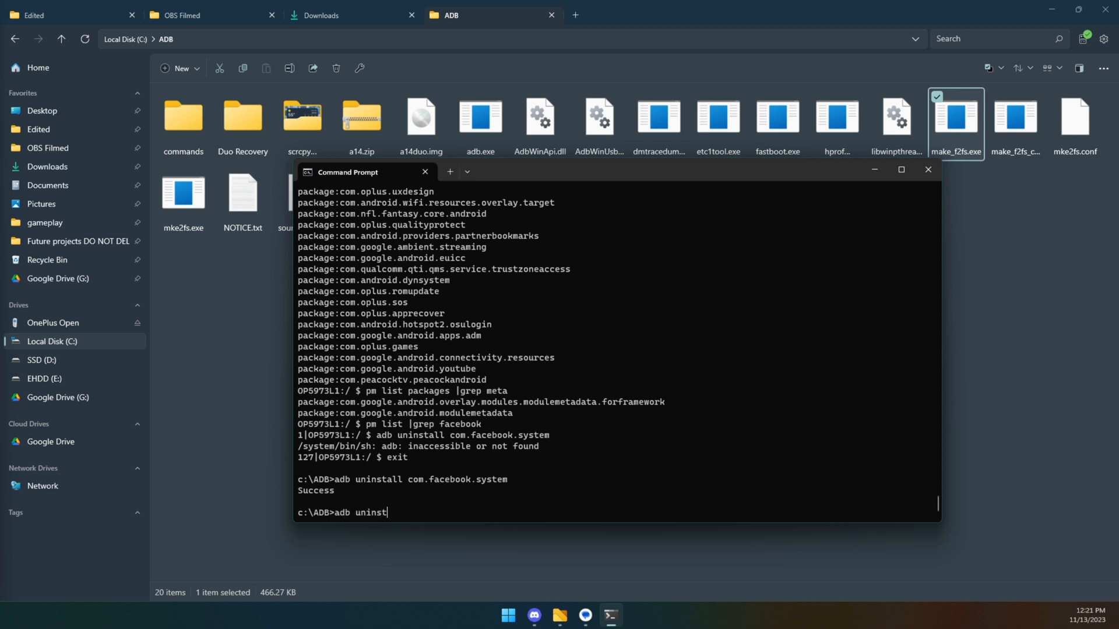
type("all com.facebook.appmanager")
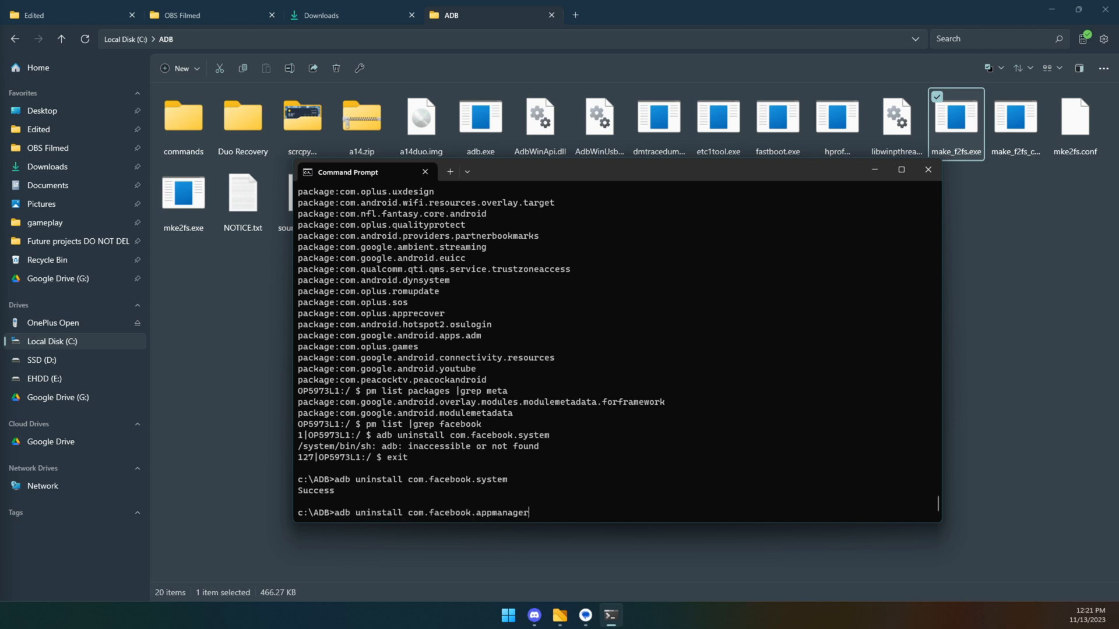
key("enter")
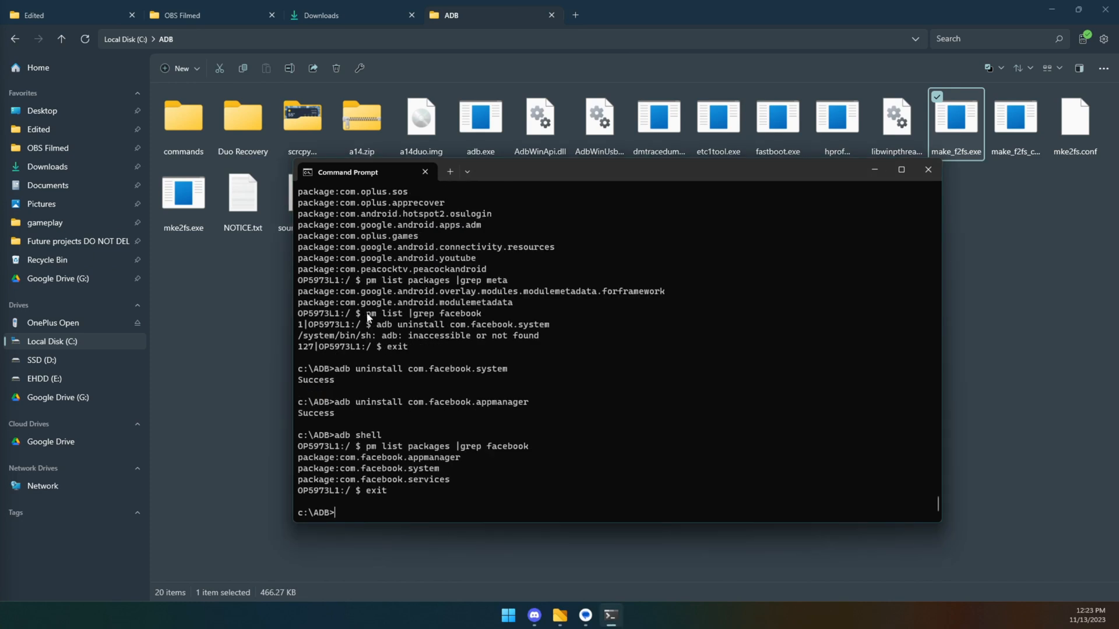
- Type 'adb uninstall' at the c:\ADB prompt for the next Facebook package
double_click(423, 313)
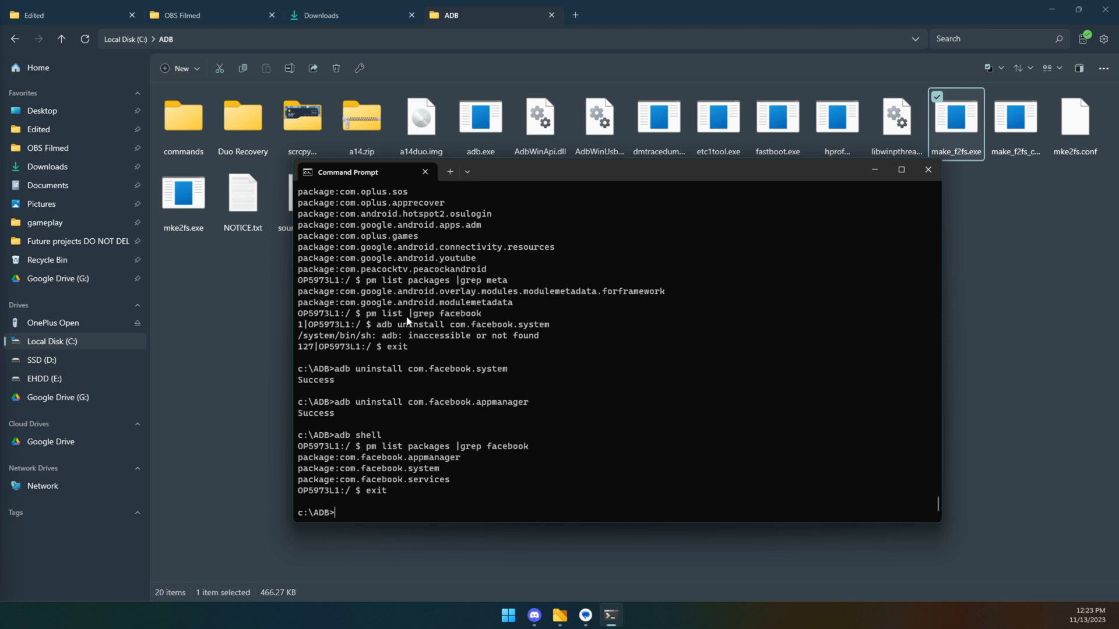
mouse_move(403, 482)
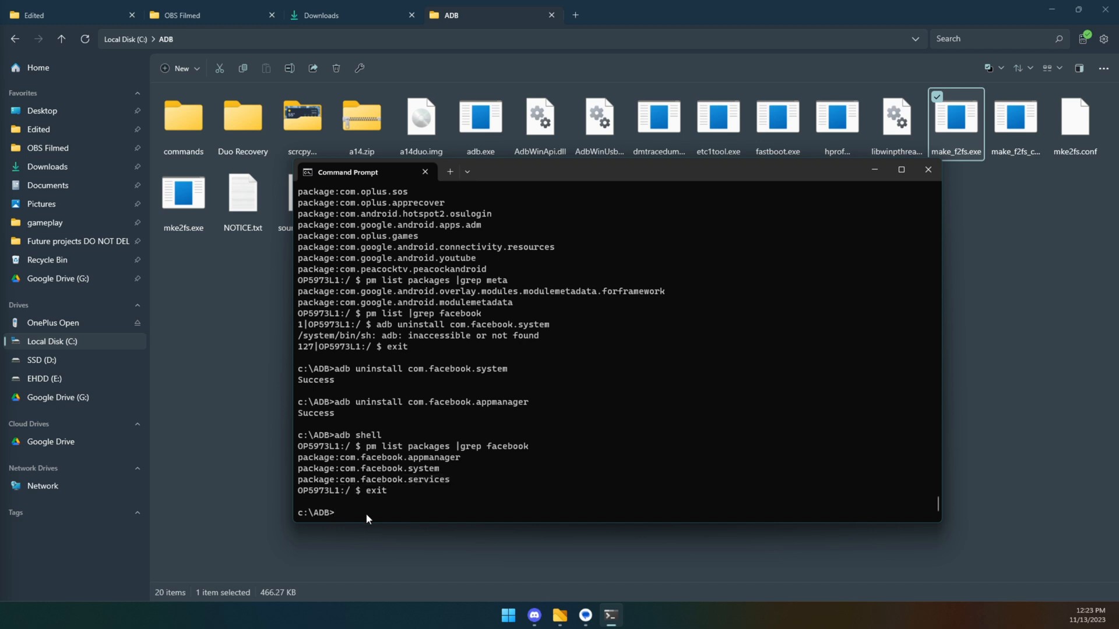
type("adb uninstall")
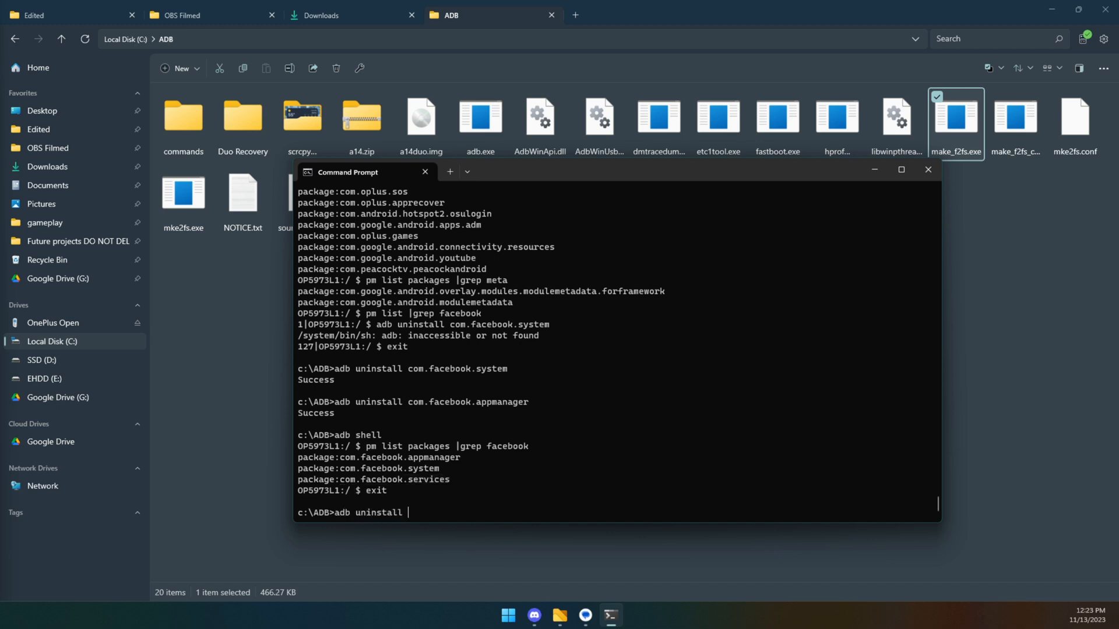